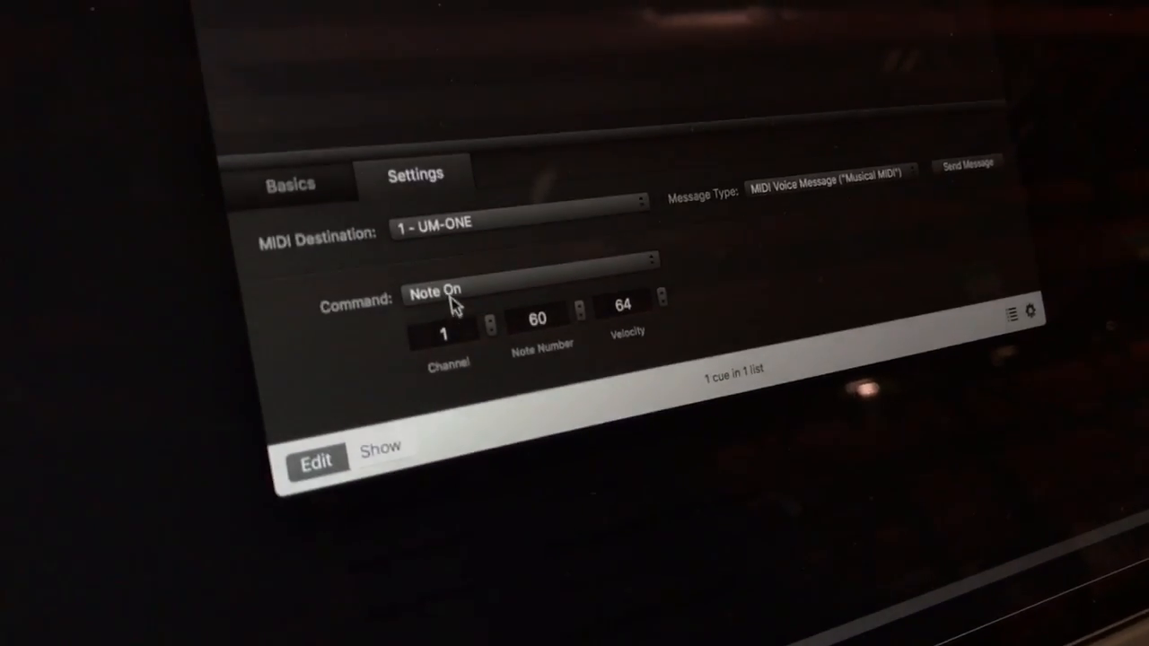
- Set the MIDI cue's command type to Program Change
{"action": "left_click", "coordinate": [435, 292]}
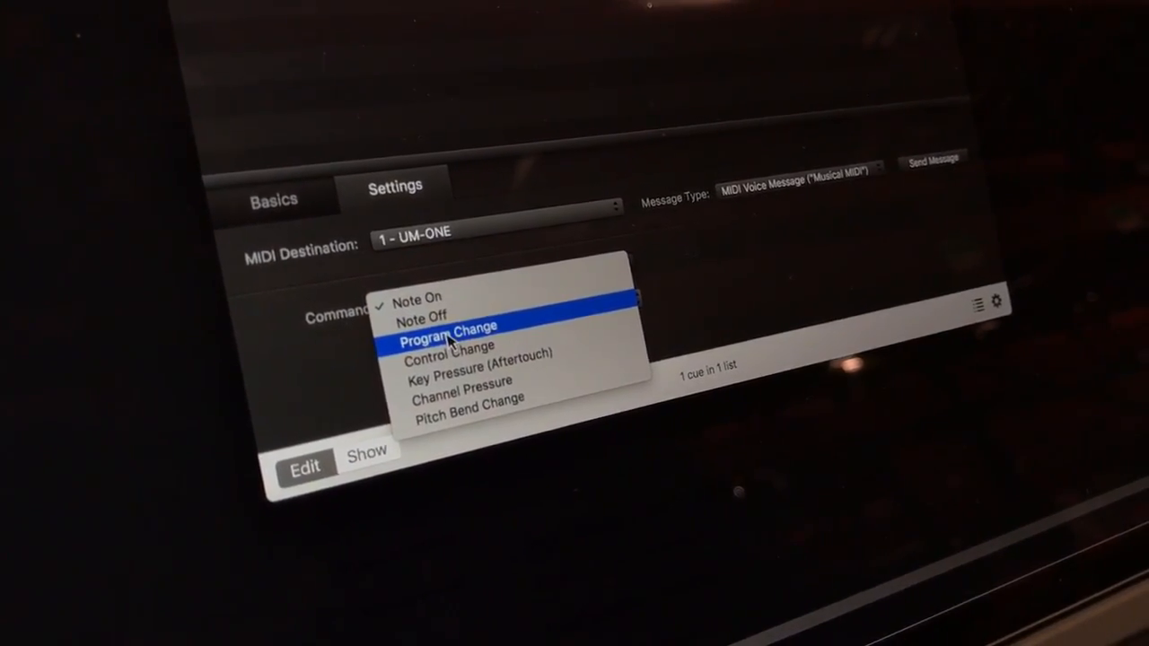
{"action": "left_click", "coordinate": [448, 324]}
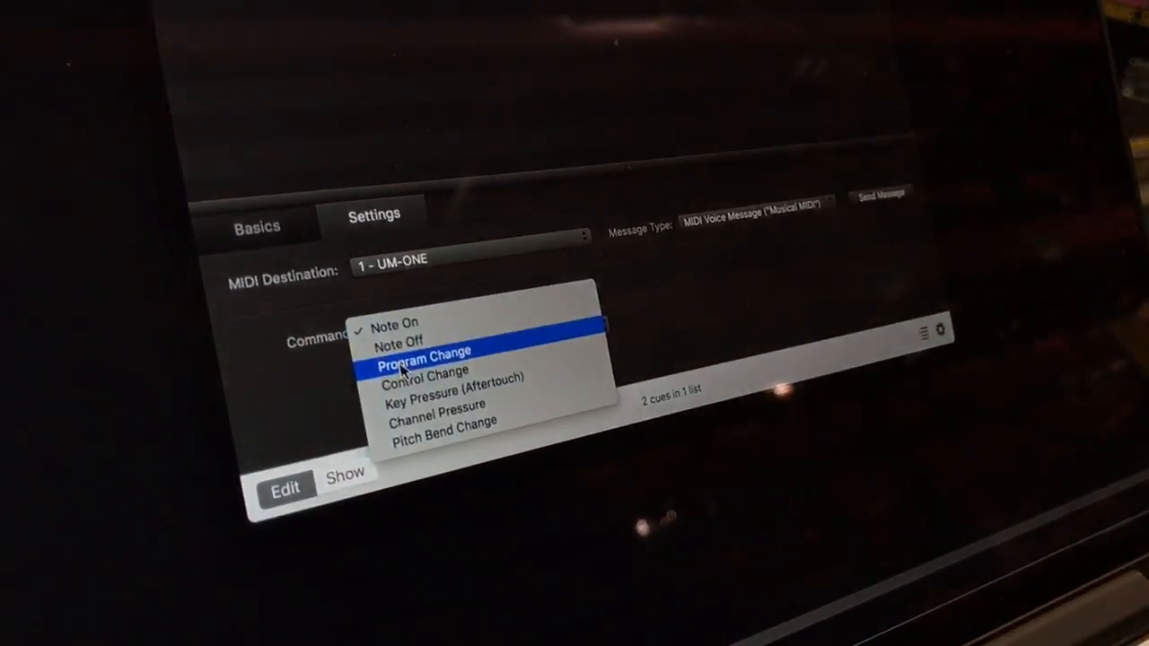
- Set the second MIDI cue's command type to Program Change too
{"action": "left_click", "coordinate": [424, 349]}
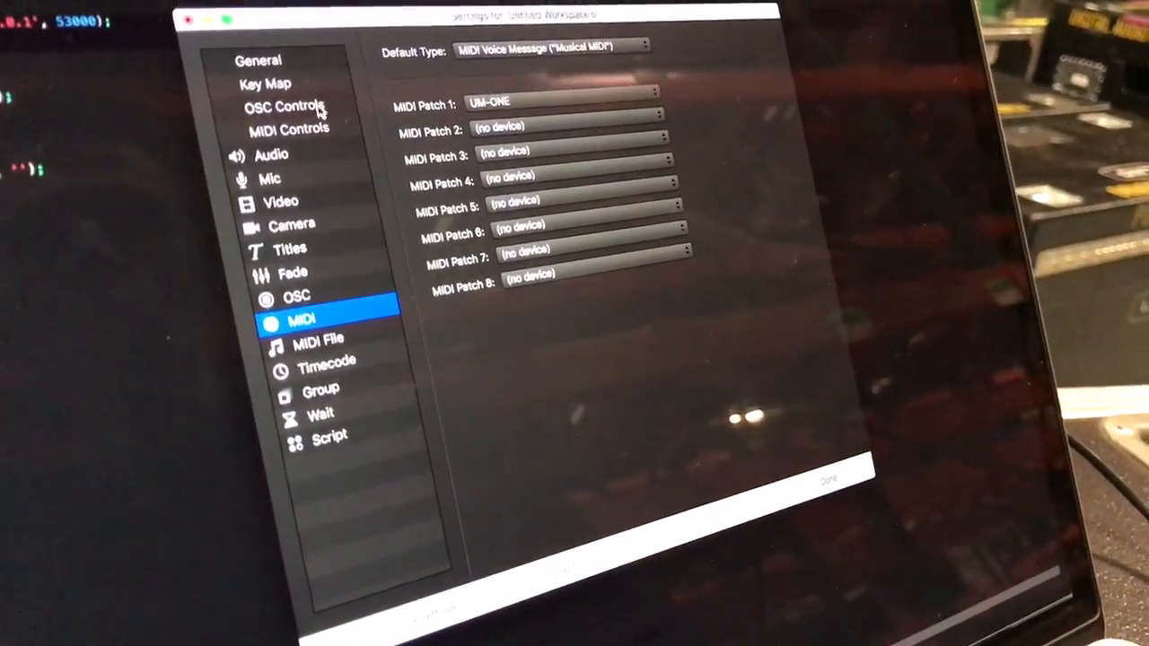
- Switch Workspace Settings to the OSC Controls section
{"action": "left_click", "coordinate": [286, 107]}
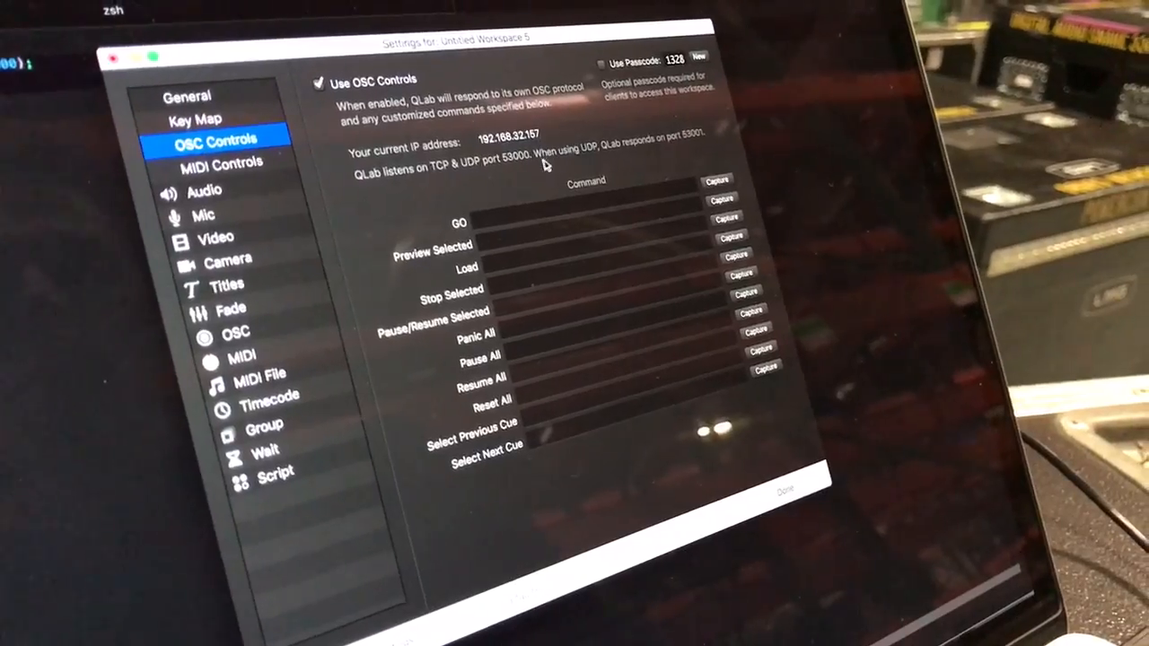